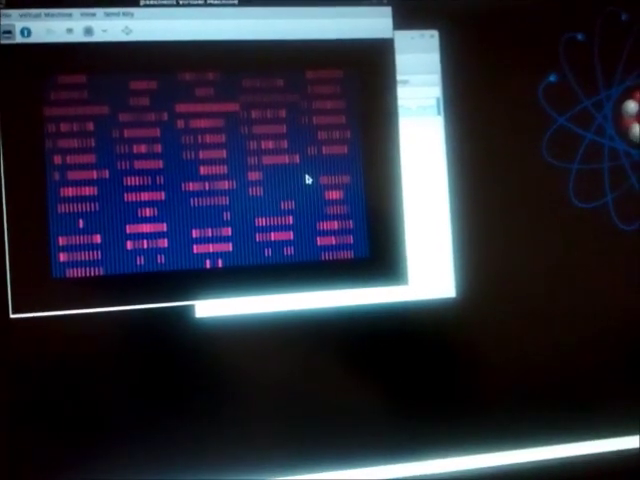
# Step: With the guest at the K12 Linux login screen, bring up the View menu for Fullscreen
pyautogui.click(182, 52)
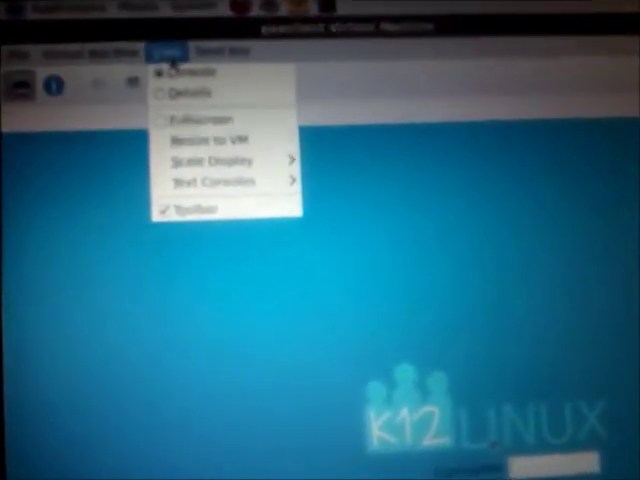